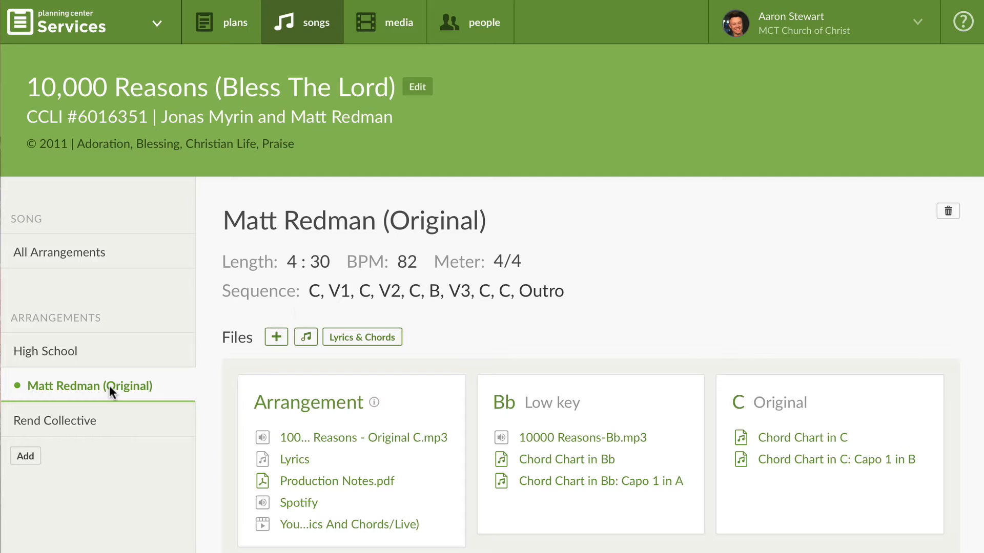
mouse_move(274, 337)
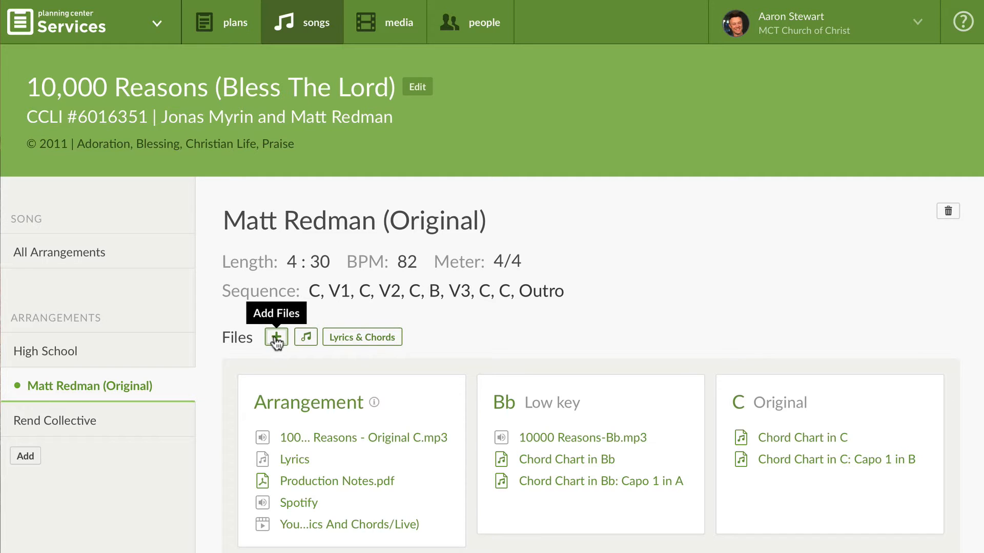
Start adding files to the arrangement and view the SongSelect import option
click(275, 338)
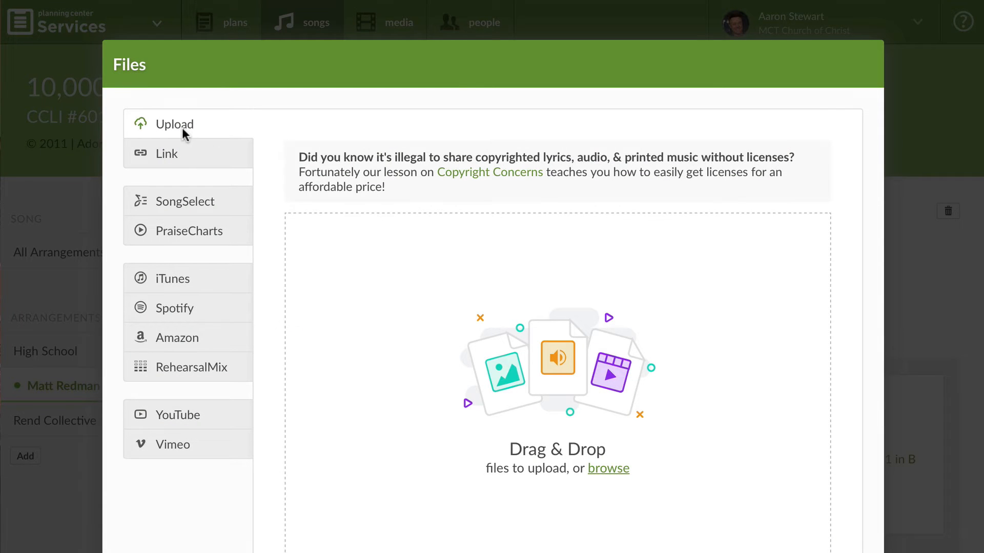
click(186, 200)
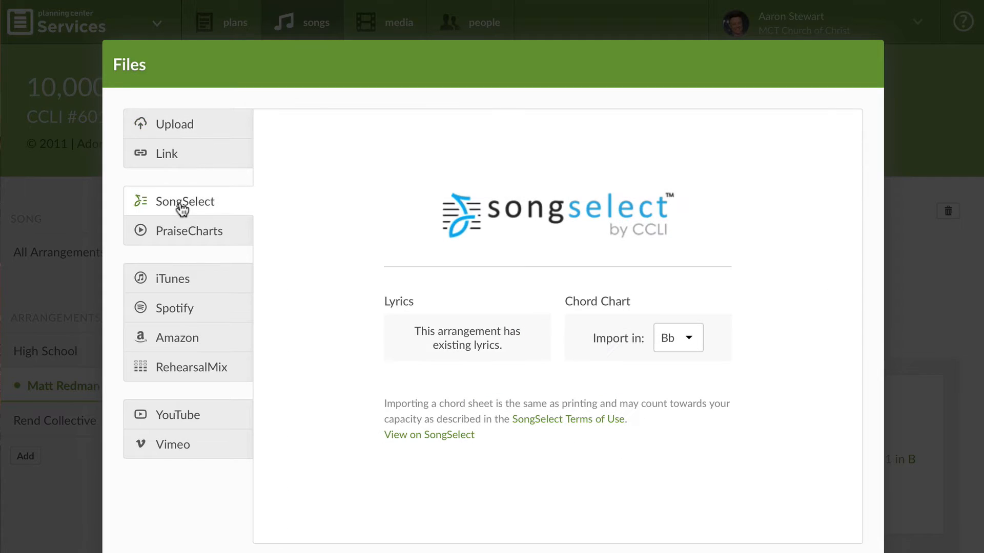
mouse_move(177, 244)
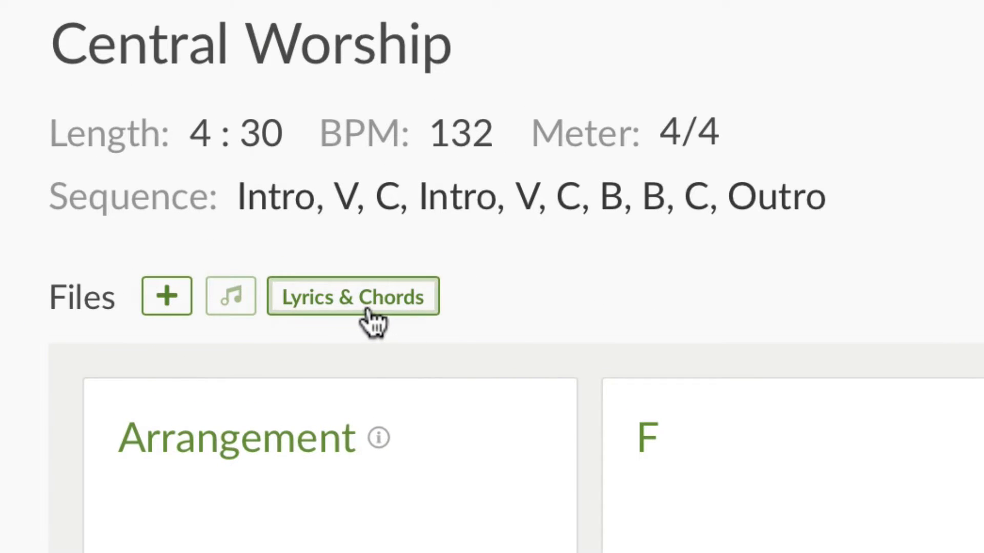
Enter the first two Amazing God lyric lines with F, Bb, Gm7 and C chords in the Lyrics & Chords editor
click(353, 297)
text(And w)
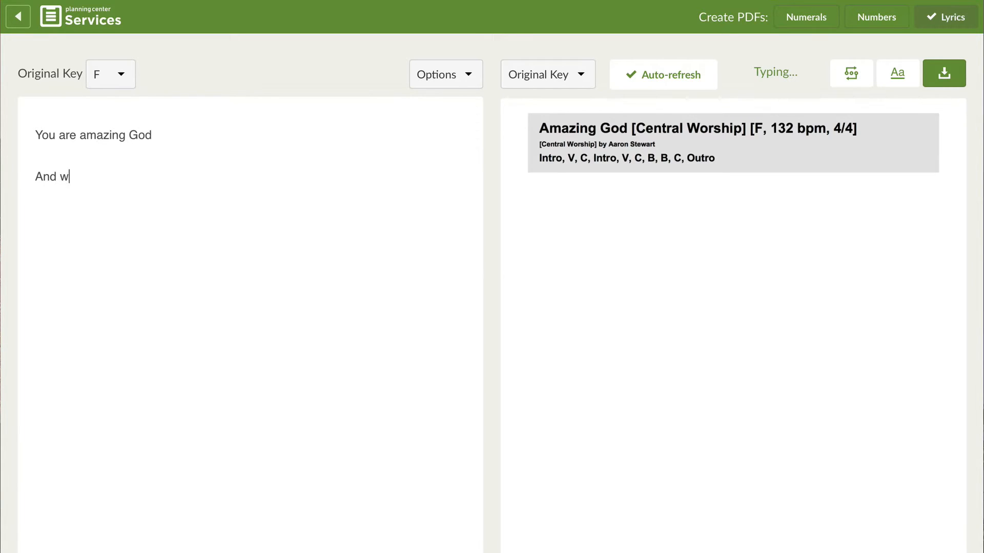
text(e will worship You)
click(257, 120)
text(F           Bb)
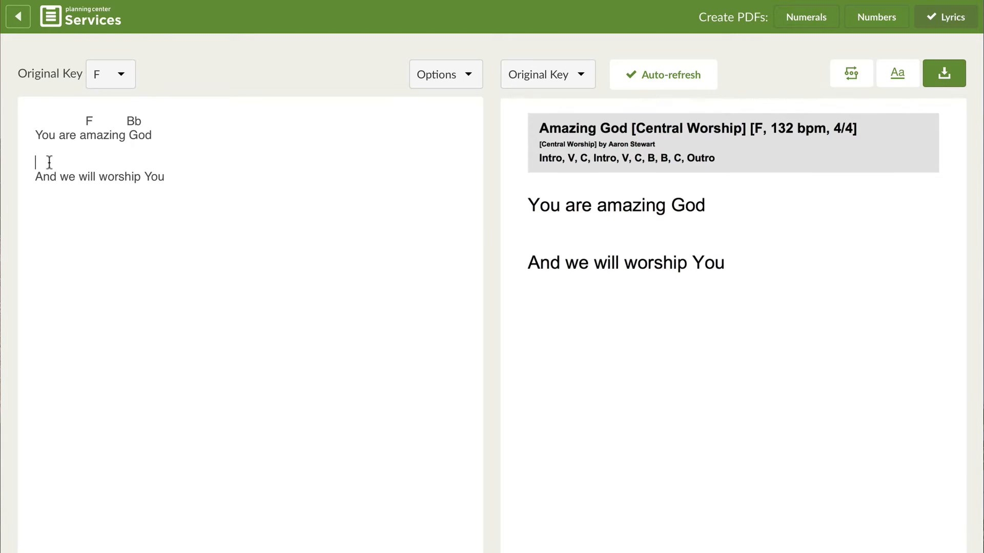
text(Gm7)
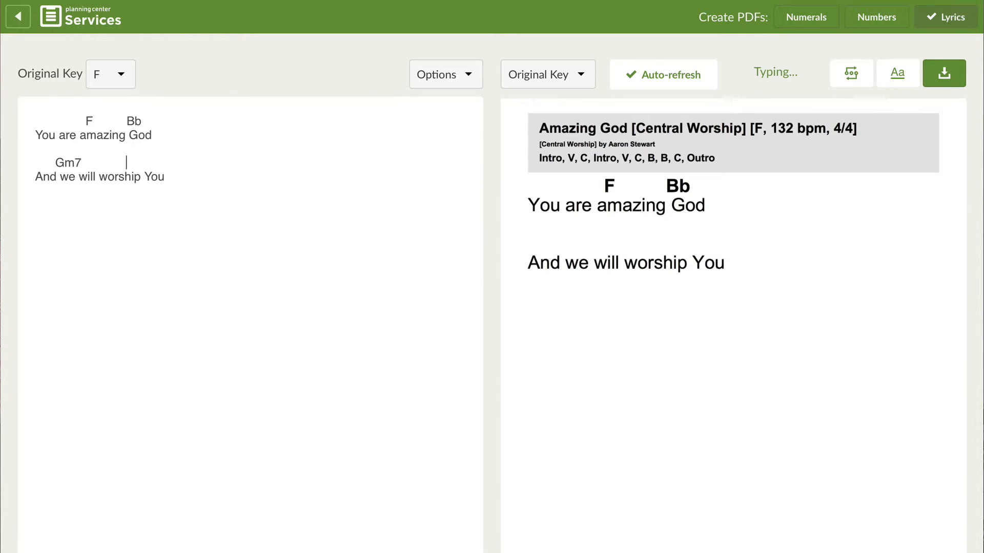
text(C)
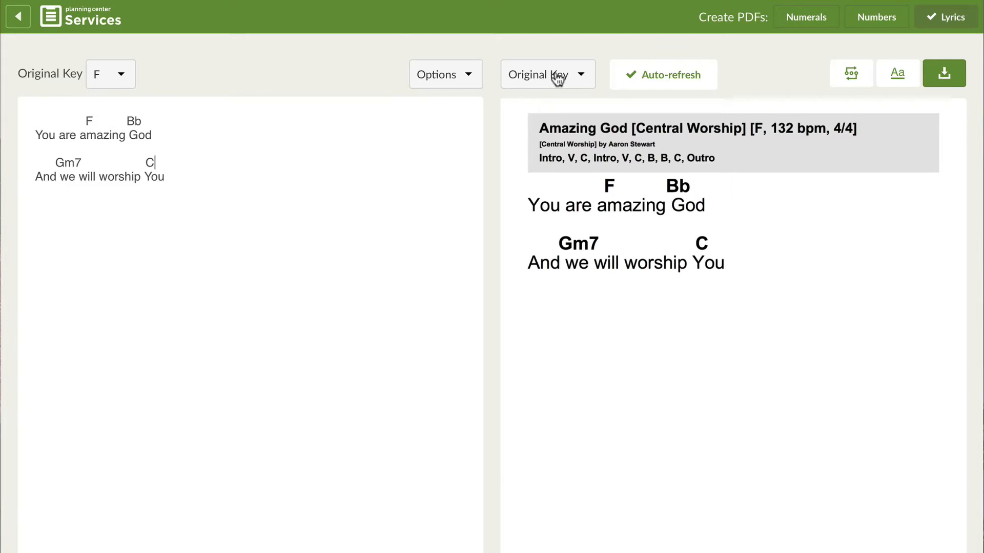
Transpose the chart preview to Eb
click(547, 74)
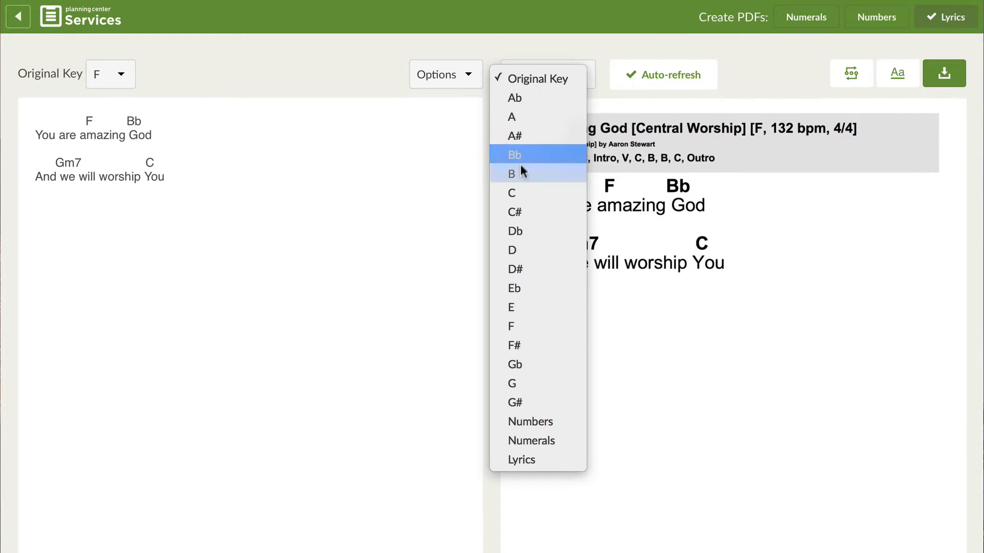
click(514, 288)
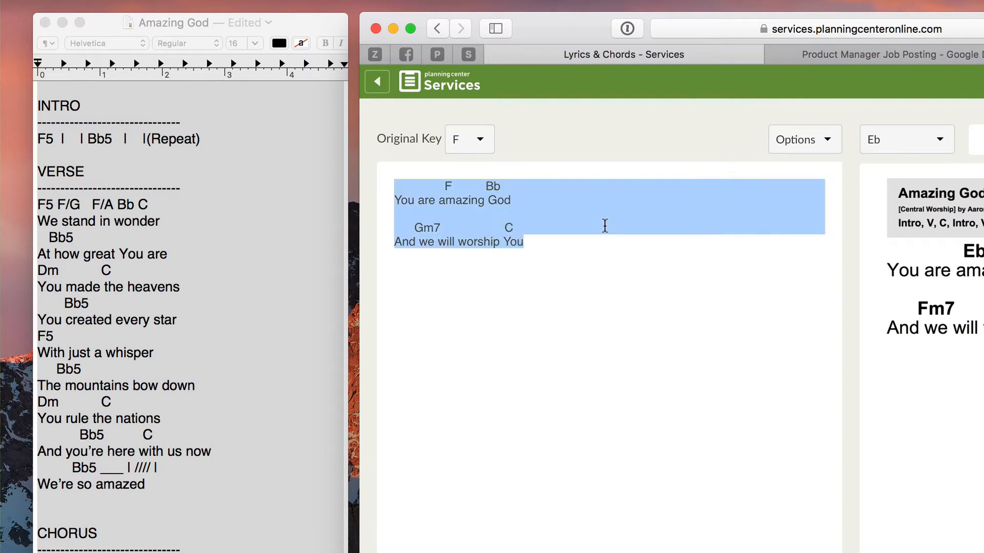
Scroll through the pasted full Amazing God chart with intro, verse and chorus in Eb
scroll(down, 3)
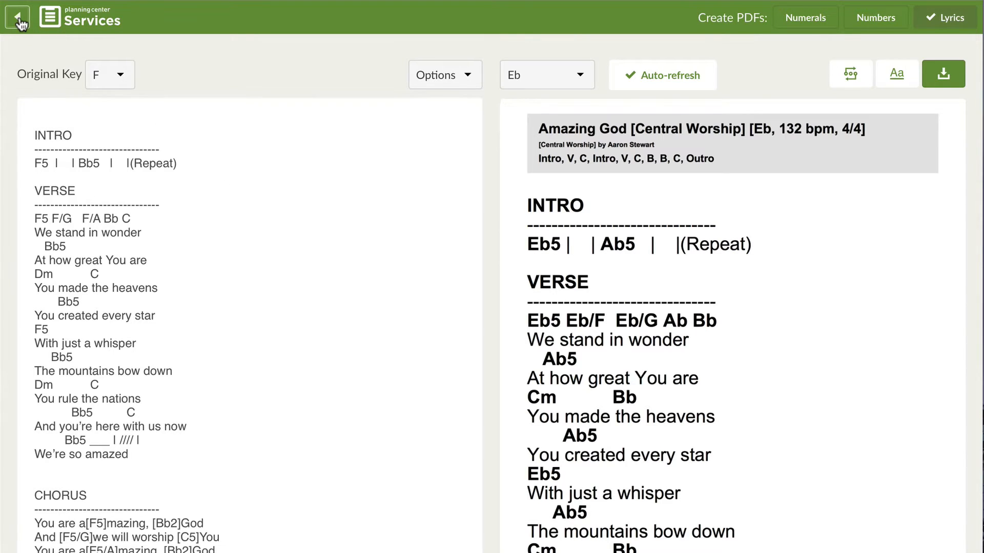
Add an Eb key to the Central Worship arrangement with an alternate D chart labelled Capo 1
click(17, 18)
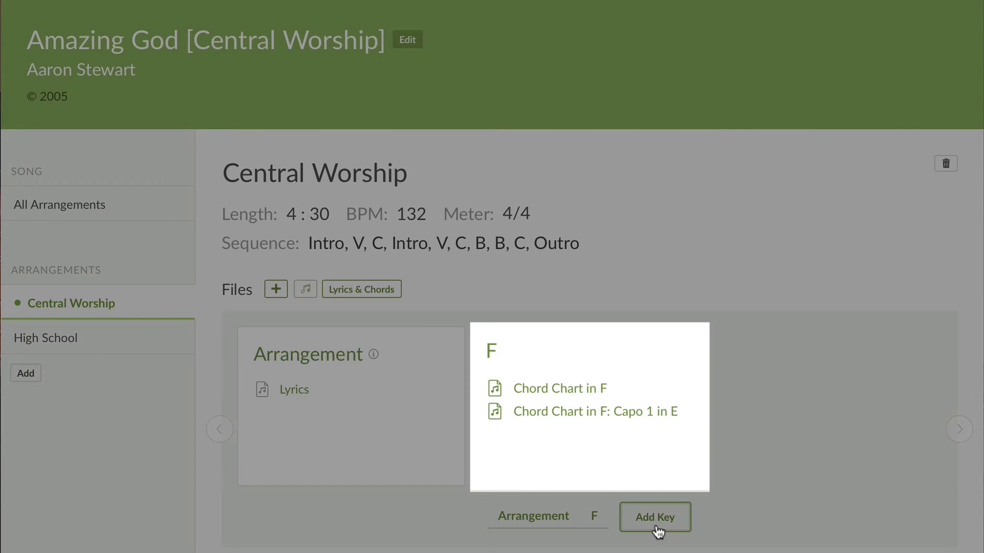
click(655, 516)
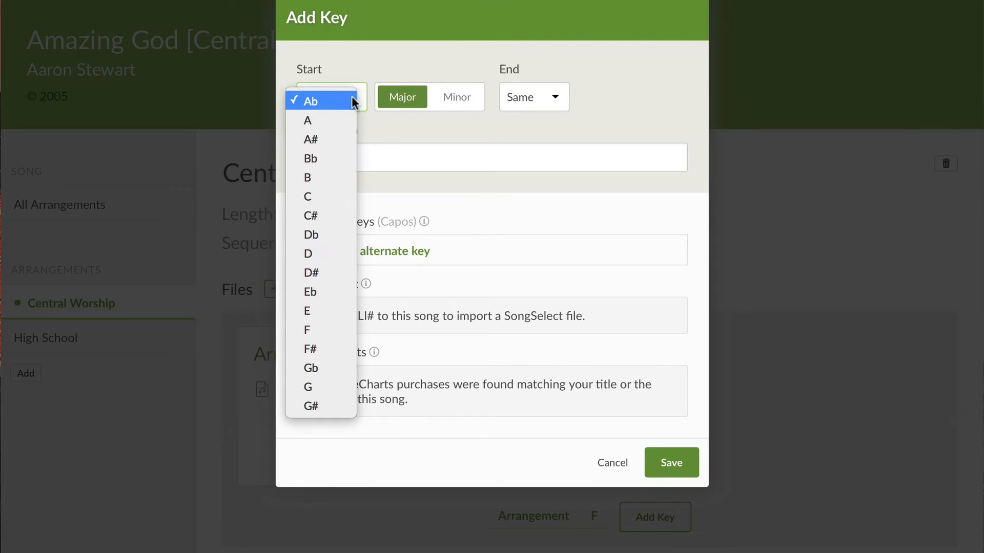
click(309, 291)
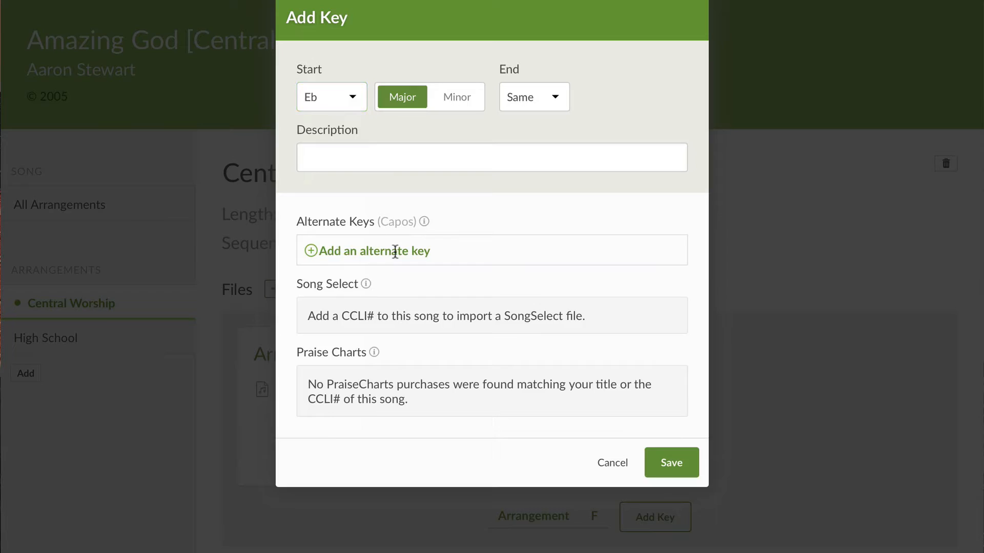
click(367, 251)
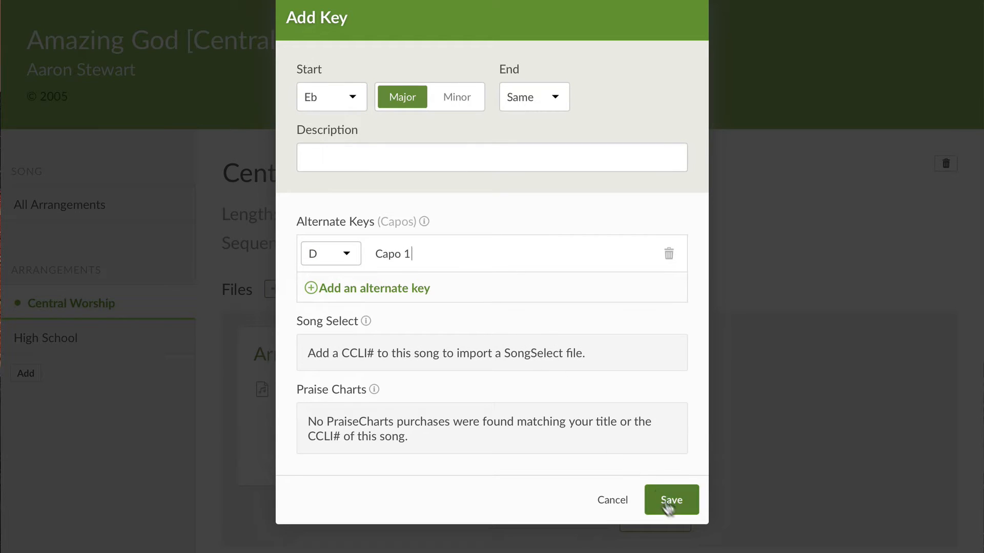
click(670, 500)
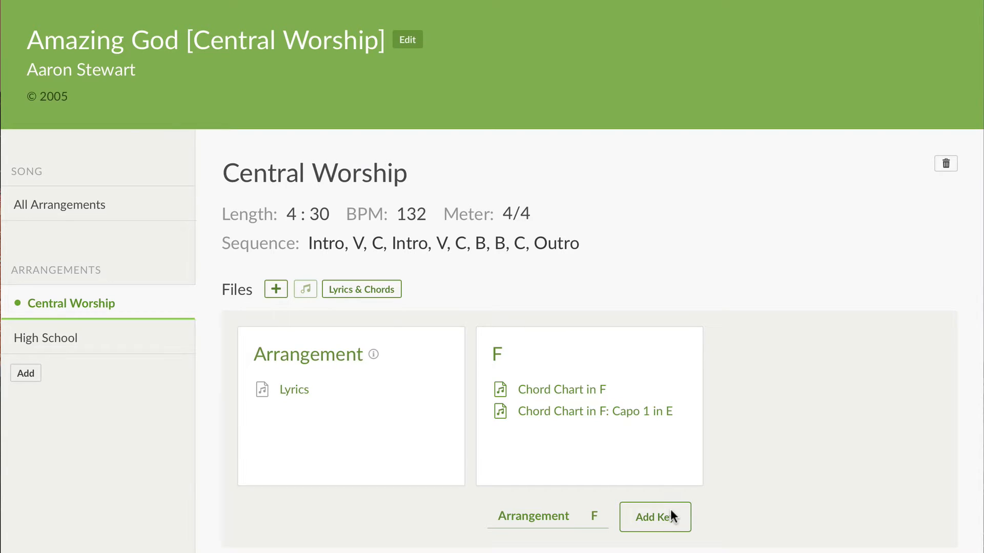
View the Eb chart with capo 1 in D in the plan
click(655, 517)
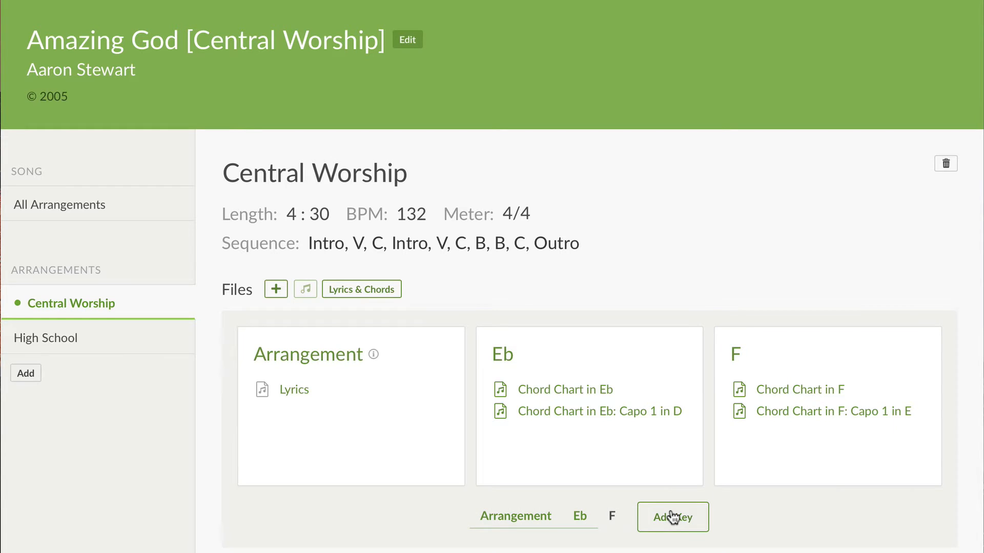
mouse_move(611, 420)
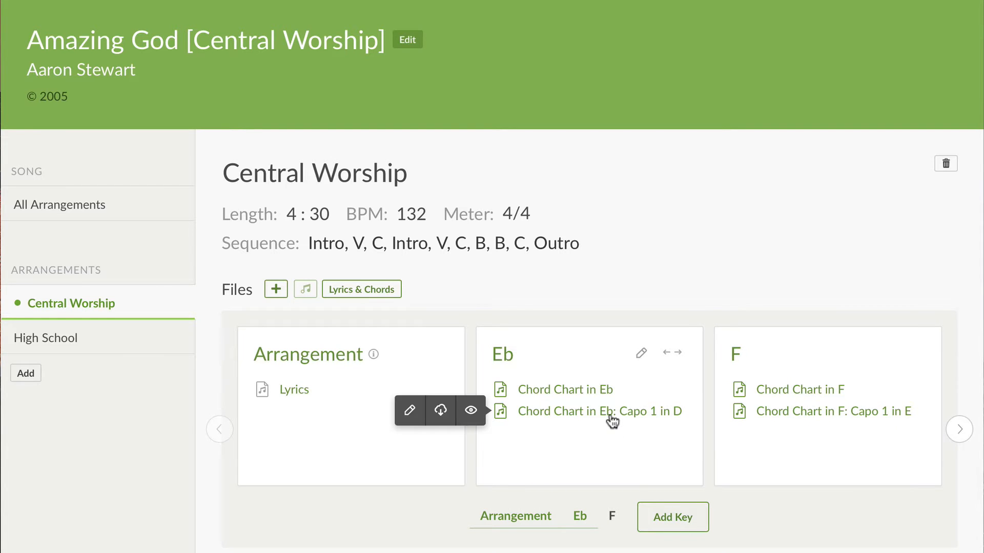
click(471, 411)
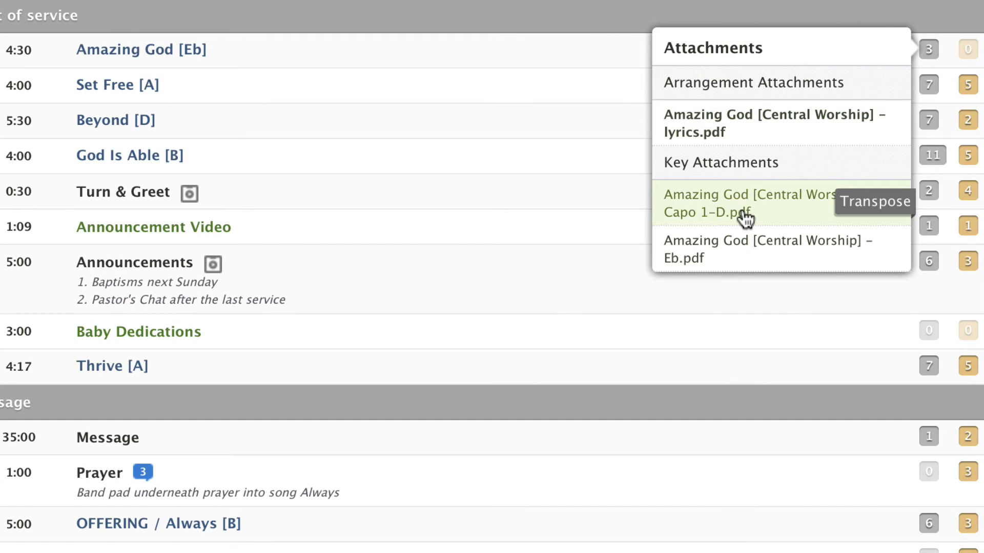
mouse_move(872, 257)
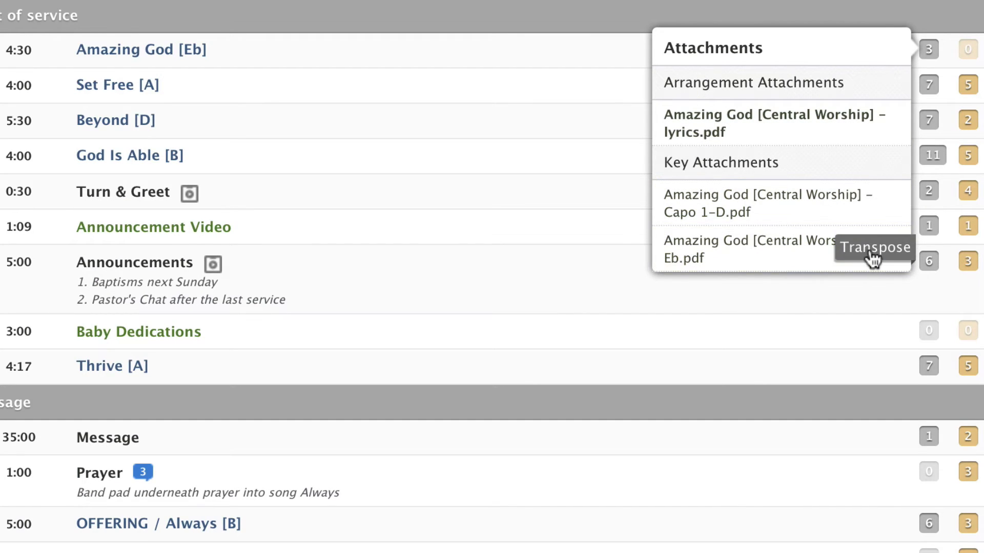
Show transpose options for the attached Eb PDF and choose a different key
click(875, 247)
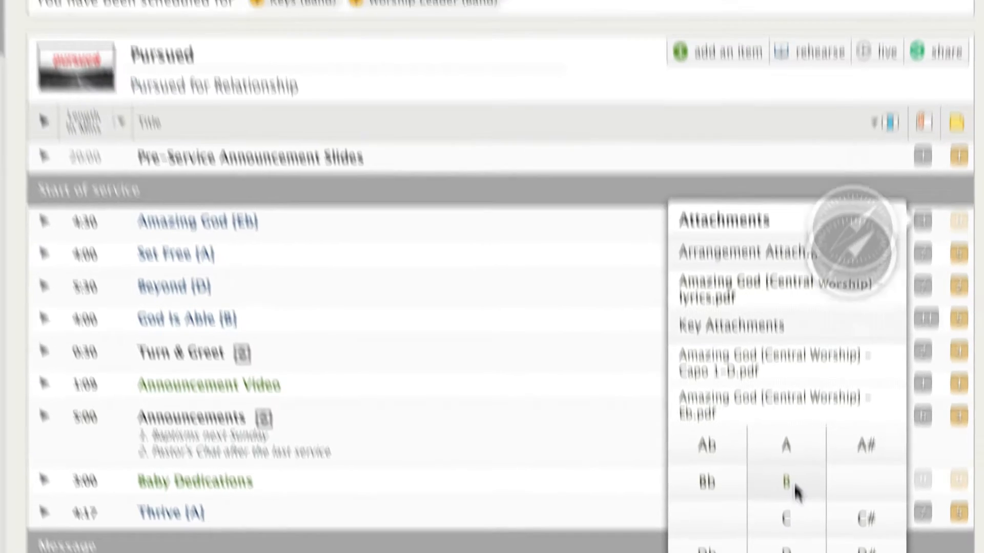
click(786, 482)
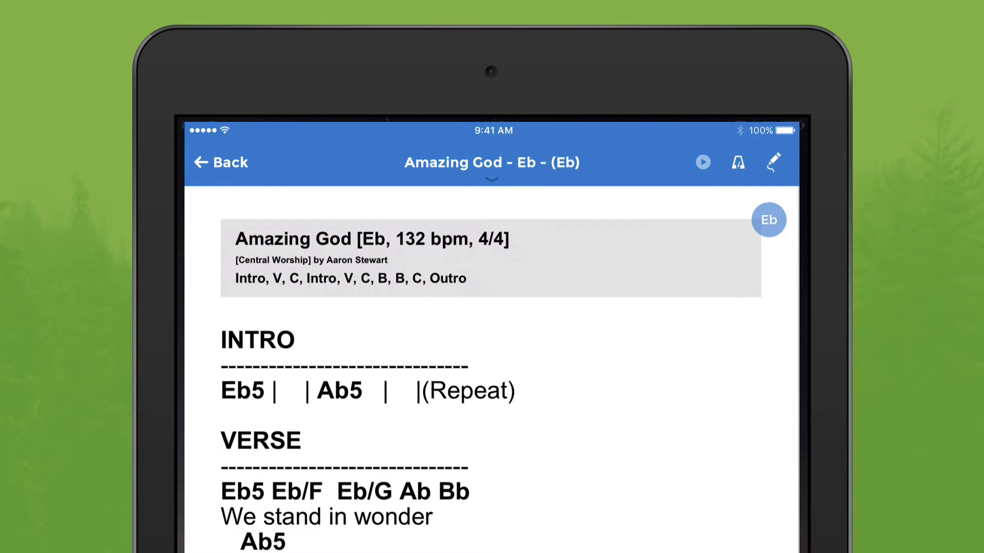
Reveal the chart's Eb key badge in Music Stand and pick a key from the Transpose grid
click(768, 220)
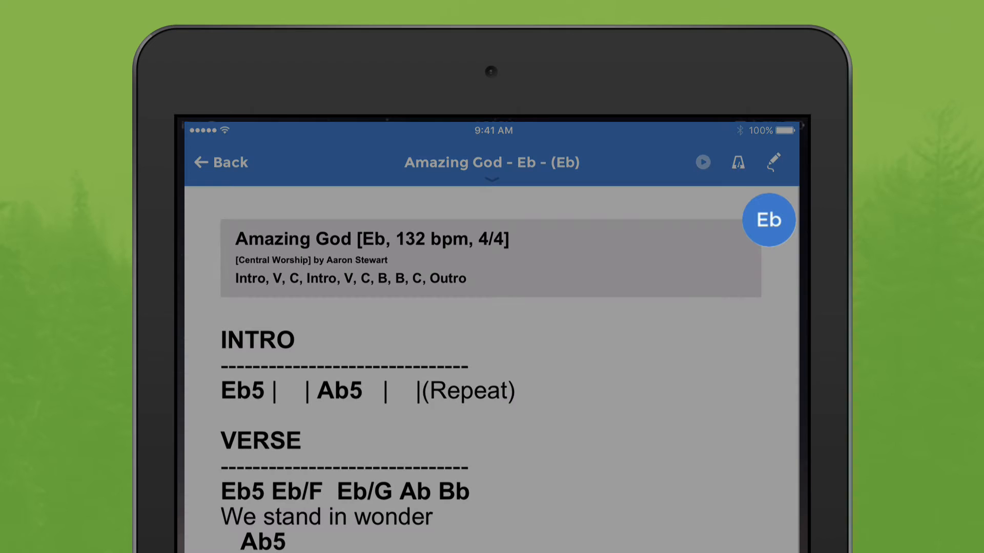
click(767, 219)
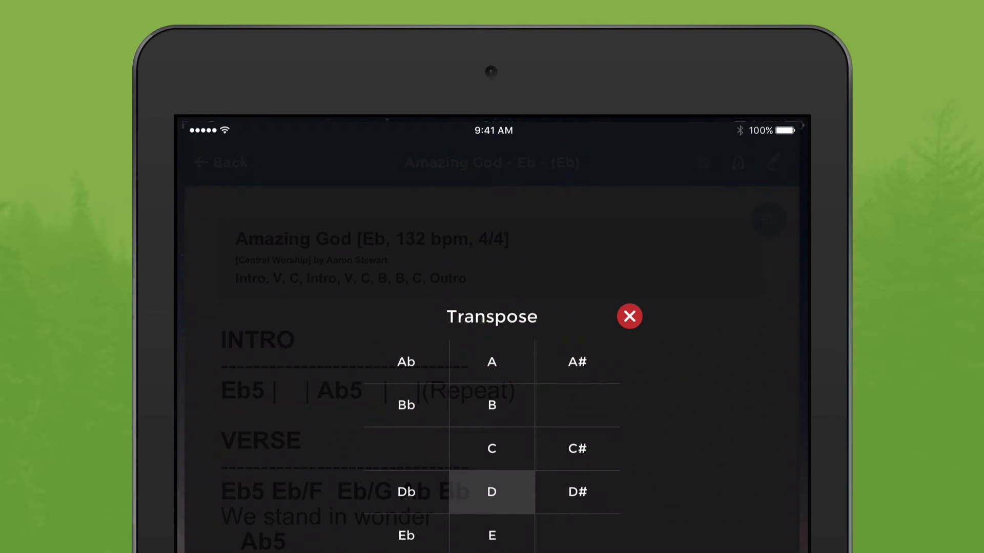
click(628, 317)
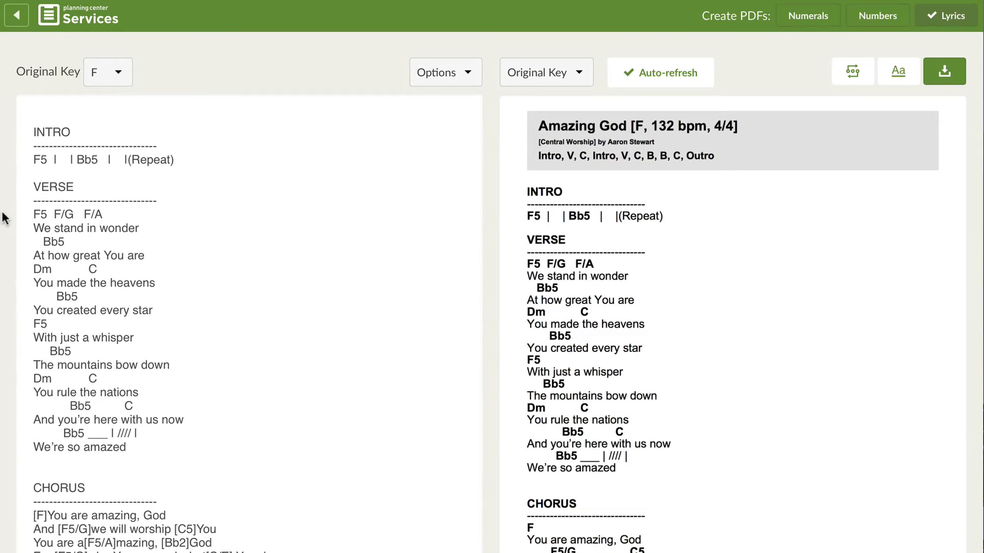
Add '. Bb C' after F/A in the first verse line
click(106, 214)
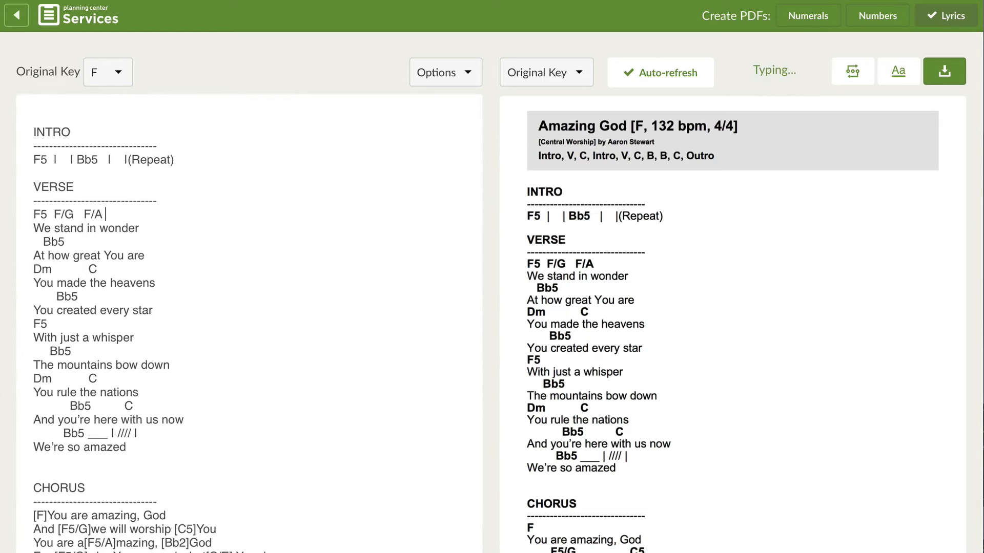
text(. Bb C)
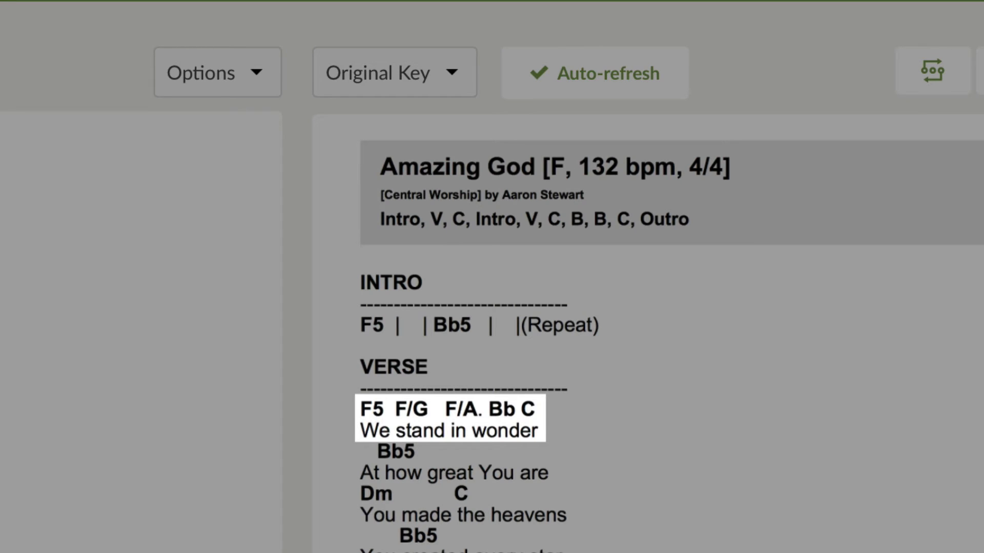
Transpose the chart preview to Ab
click(394, 72)
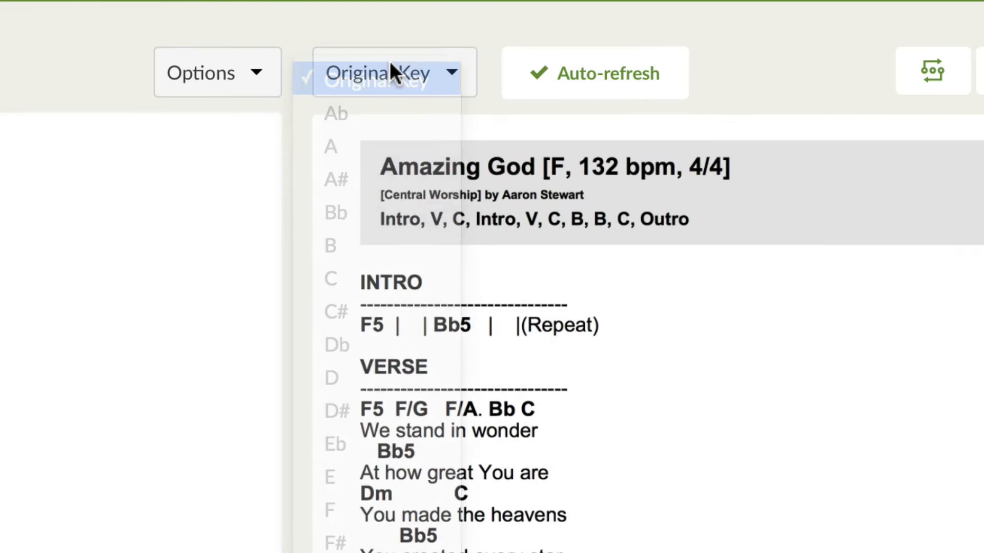
click(336, 114)
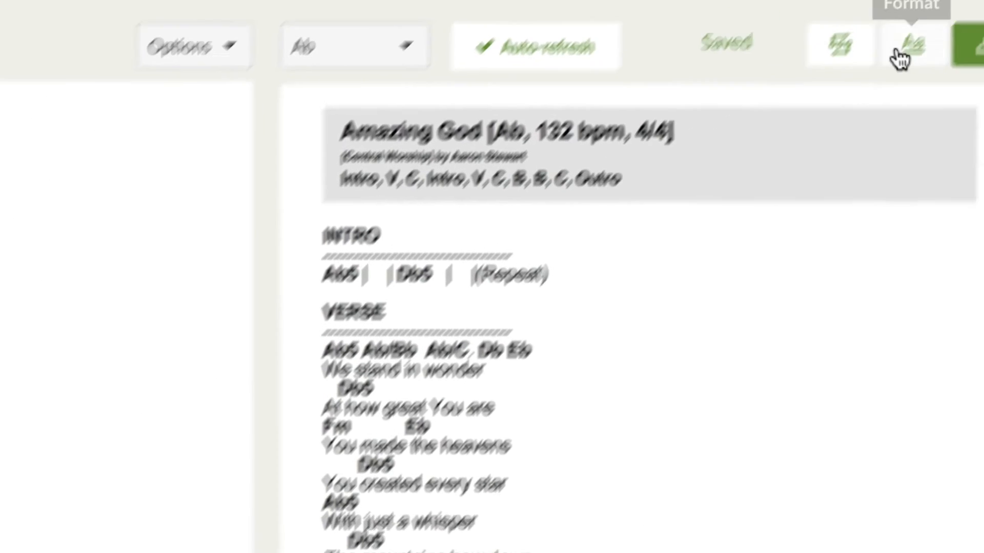
Set the chart layout to 2 columns in the Format settings
click(910, 46)
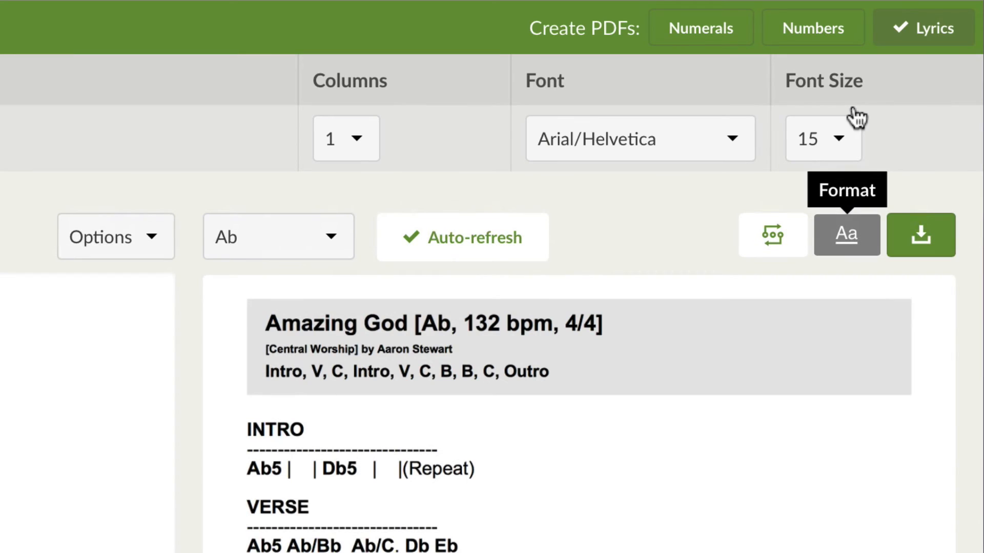
click(345, 139)
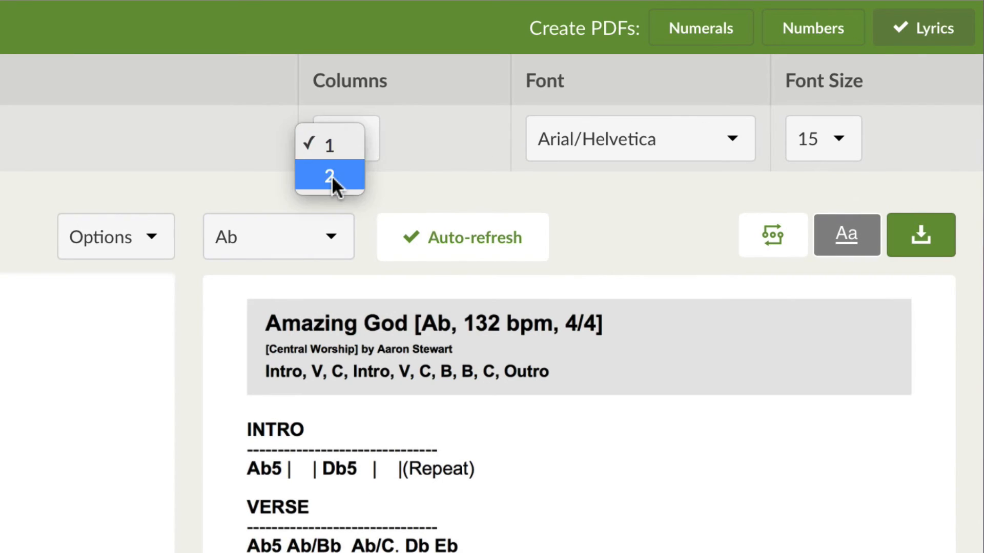
click(329, 177)
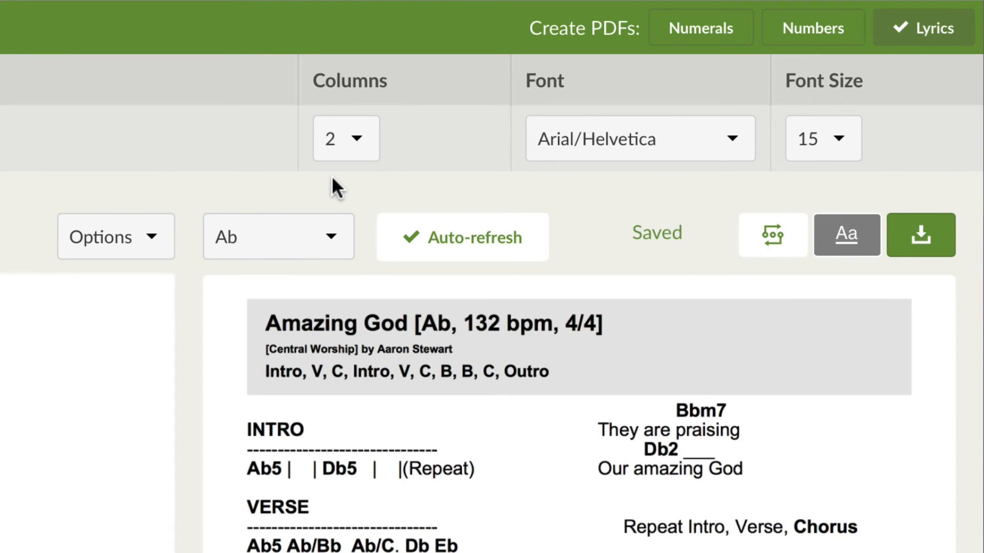
click(115, 237)
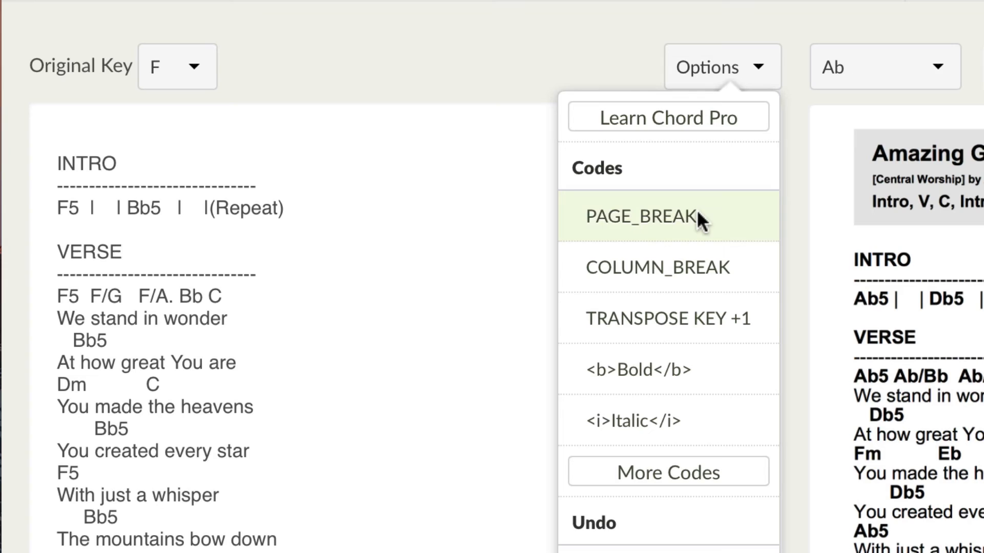
mouse_move(658, 267)
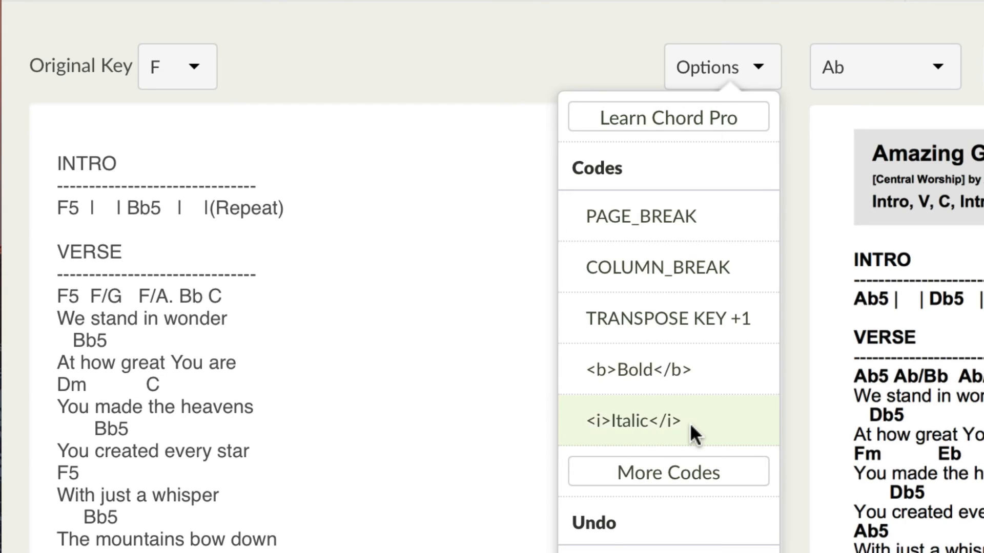
scroll(down, 3)
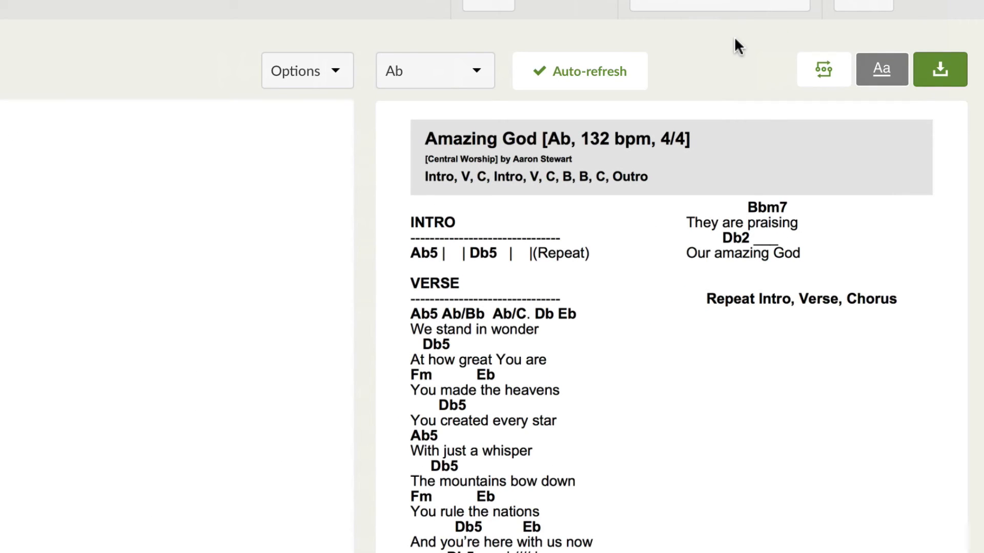
Preview the chart as lyrics only, then as a number-system chart
click(435, 69)
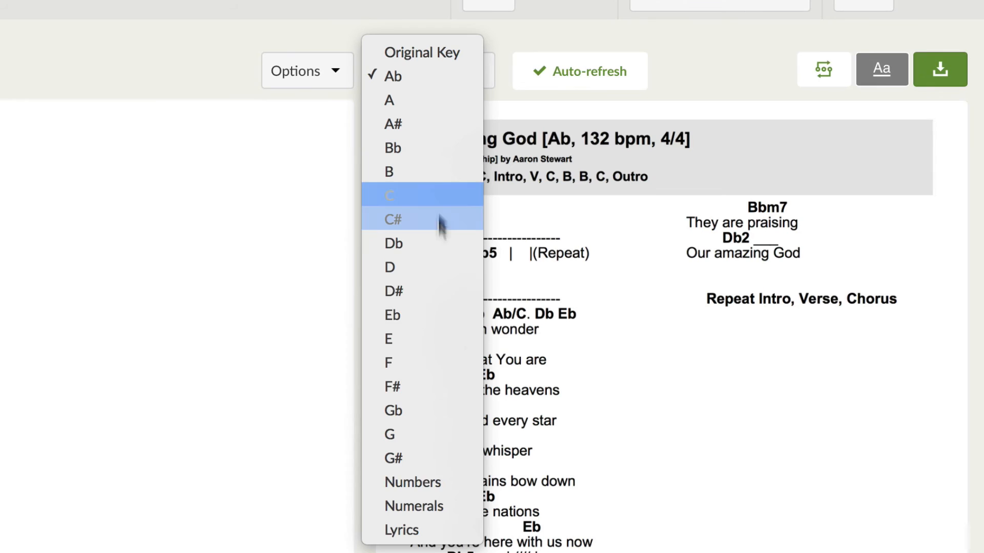
click(401, 529)
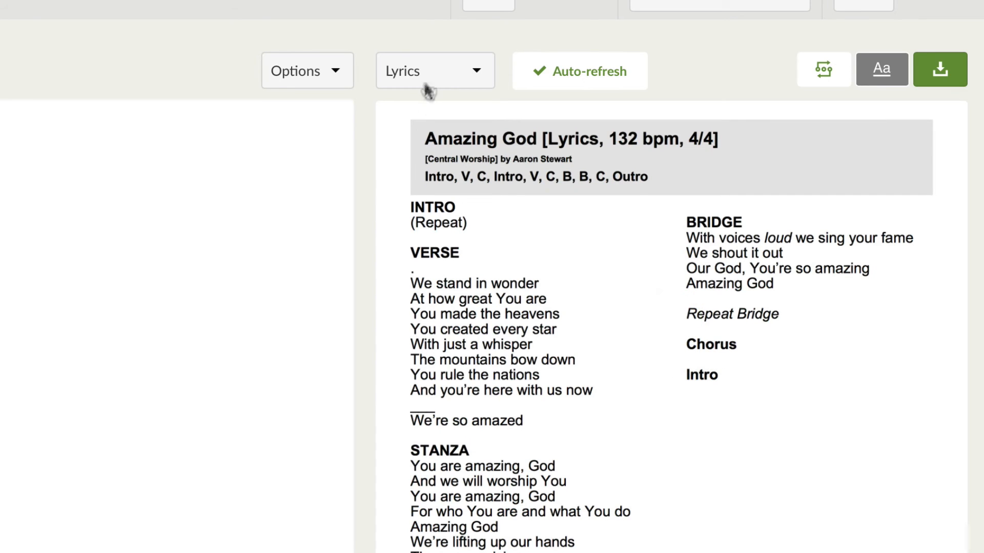
click(434, 71)
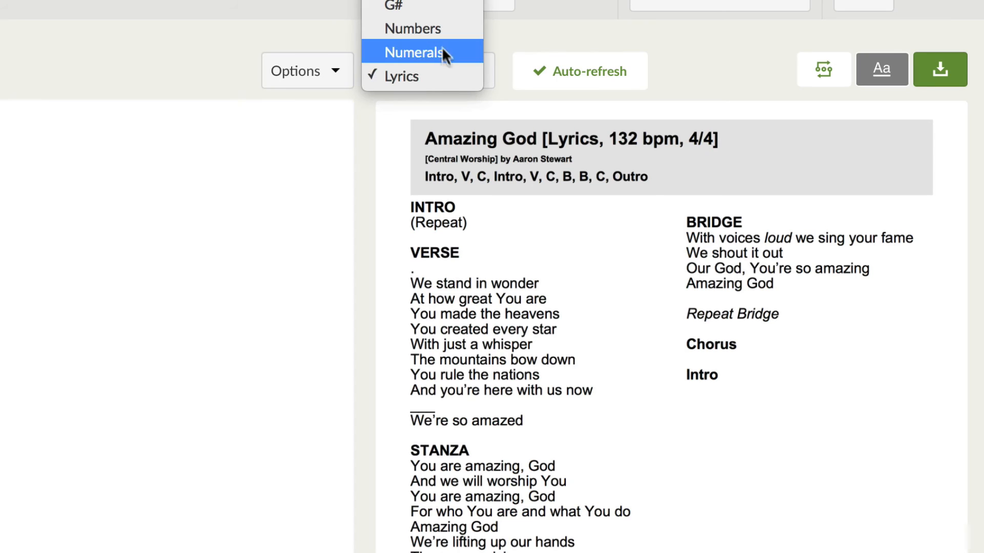
click(413, 29)
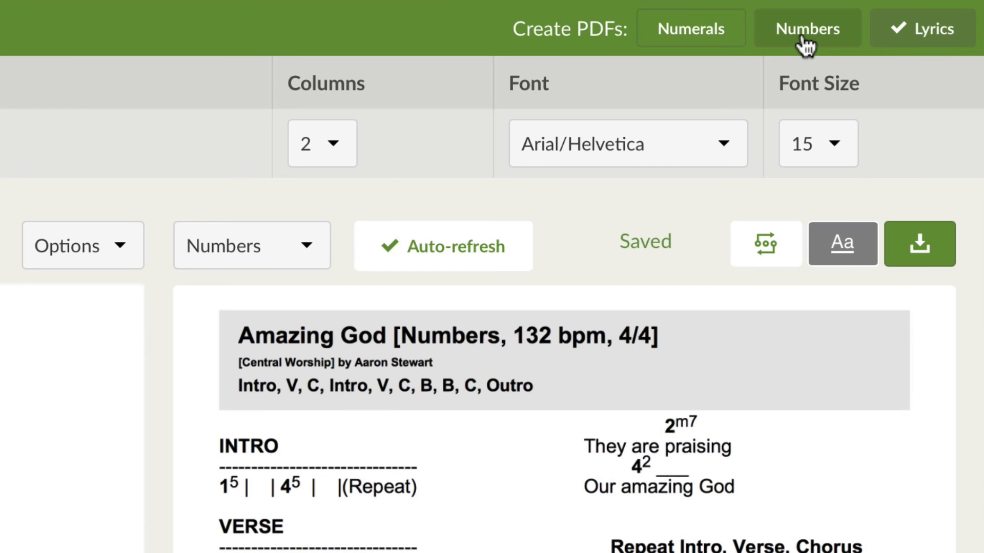
Generate a Numbers PDF of the chart
click(809, 29)
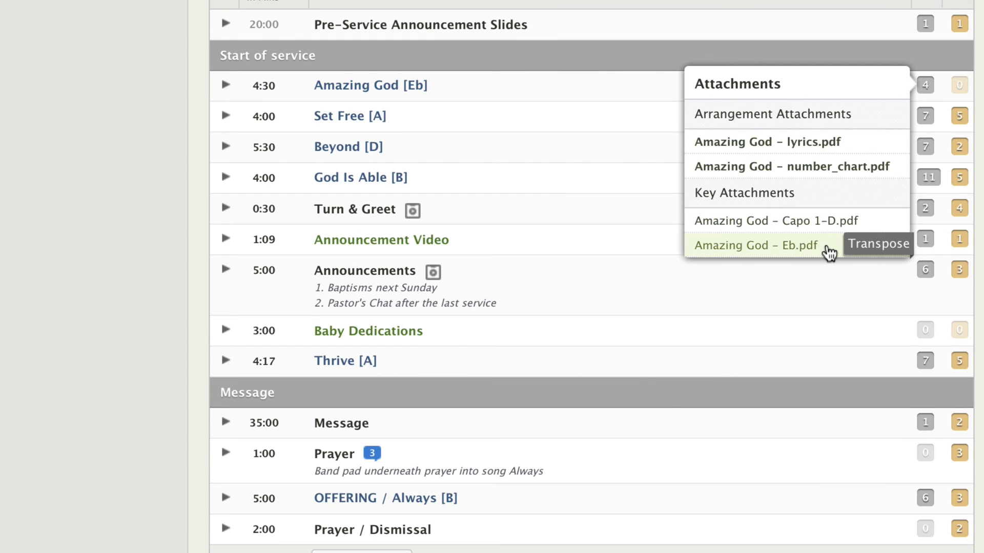
Show the Amazing God attachments popover in the plan with its Eb, capo, lyrics and numbers PDFs
click(877, 243)
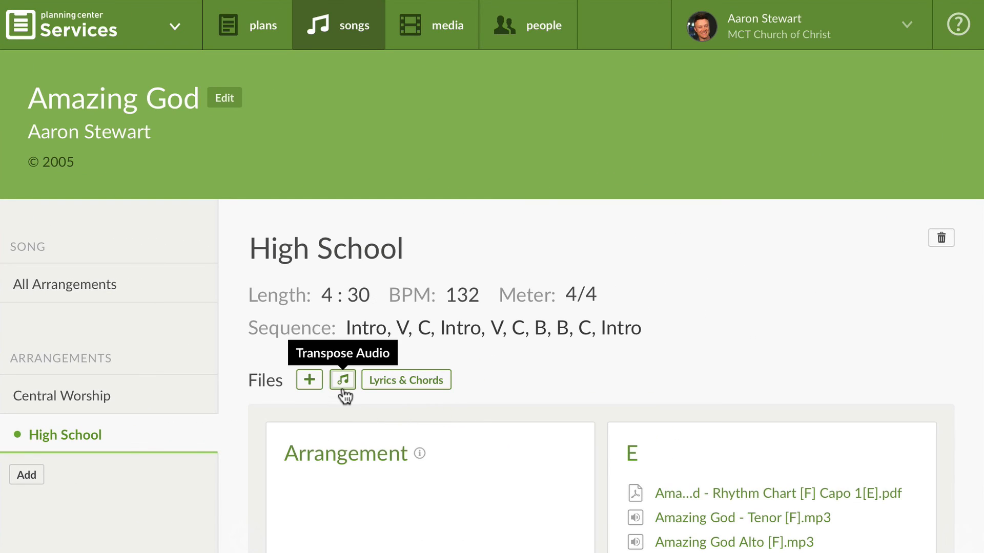
Bring up the Transpose Audio dialog for Amazing God's Original [F] mp3 on the High School arrangement
click(342, 380)
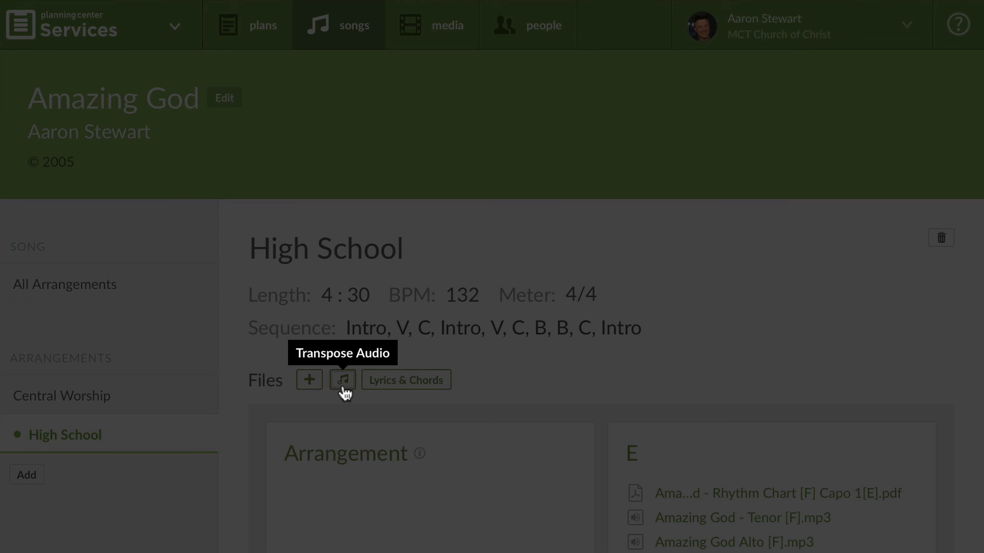
click(343, 380)
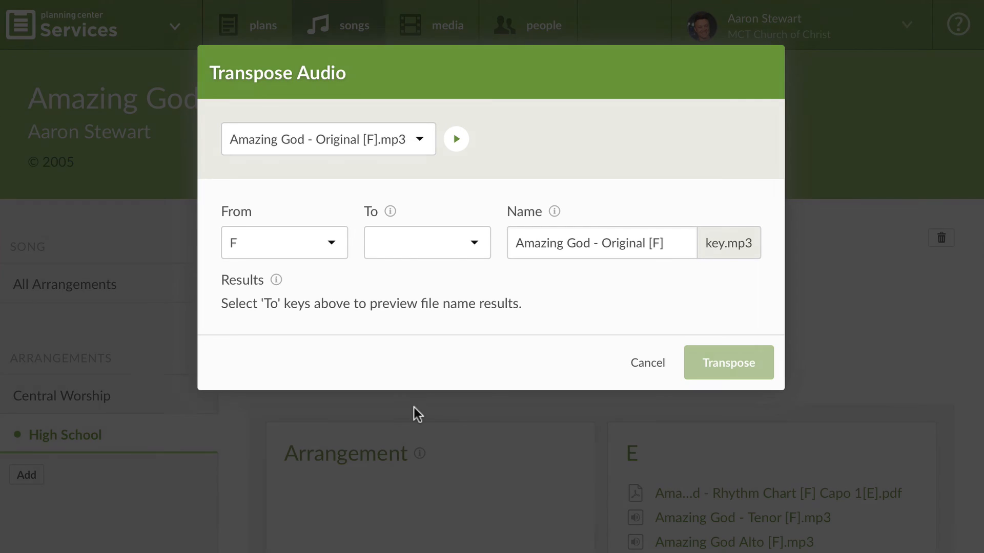